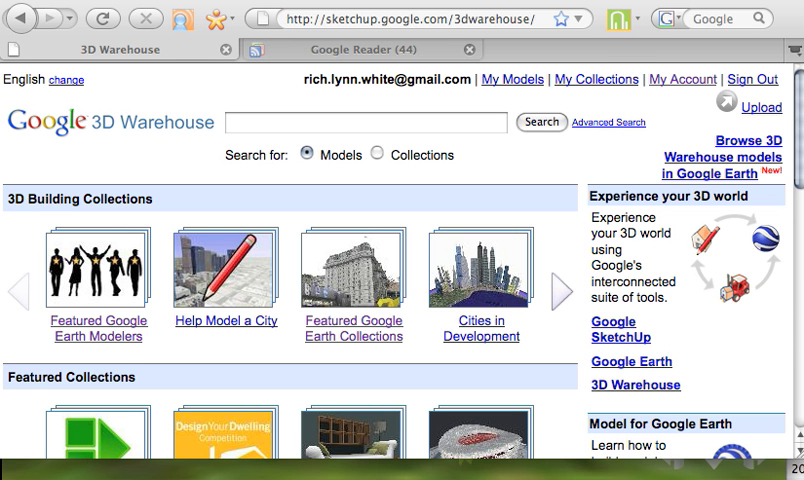
mouse_move(308, 122)
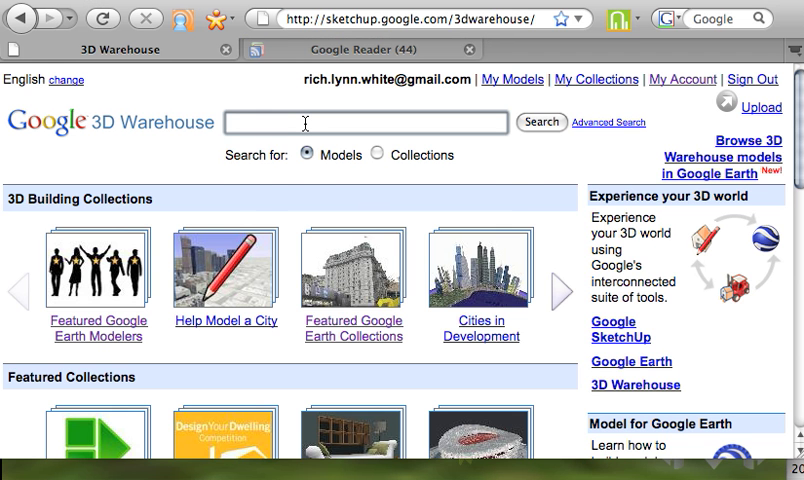
- Search 3D Warehouse for 'dino skull' and browse the Spinosaurus Aegypticus Skull model page
text(dino skull)
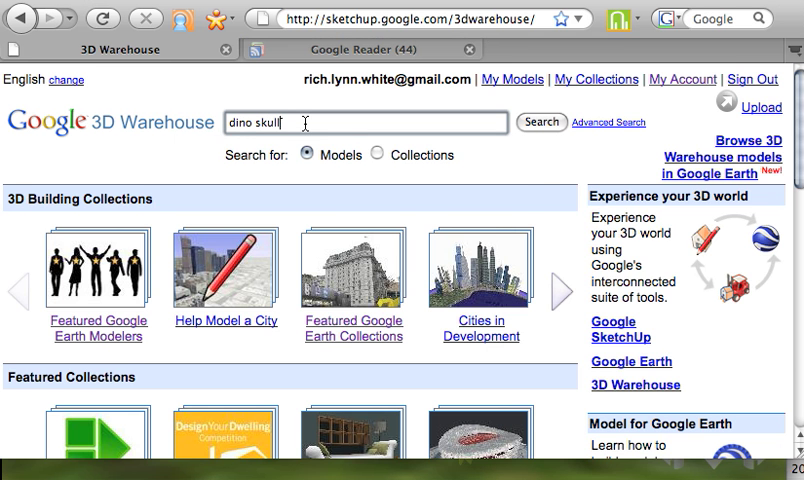
click(540, 122)
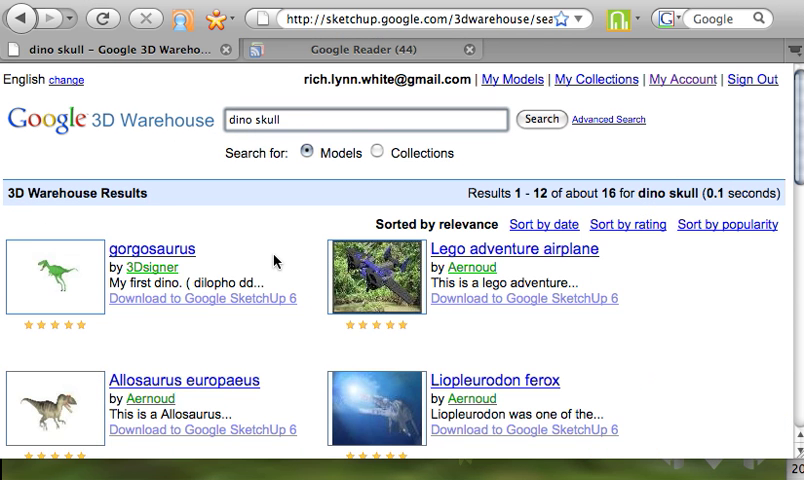
scroll(down, 3)
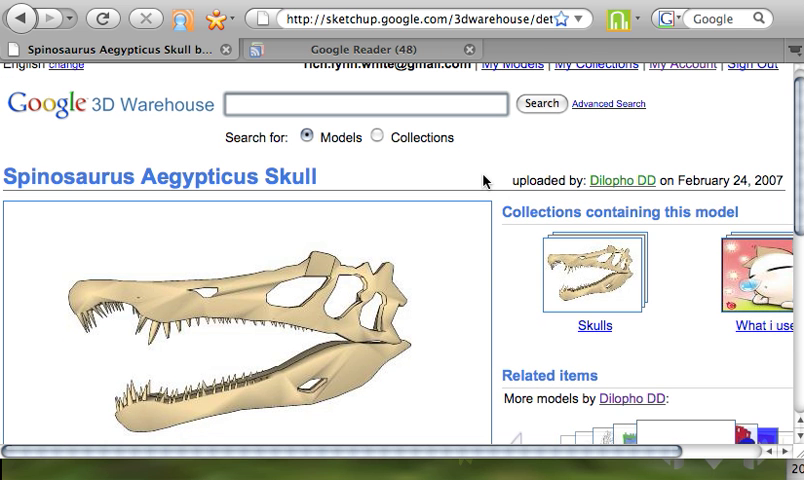
click(364, 104)
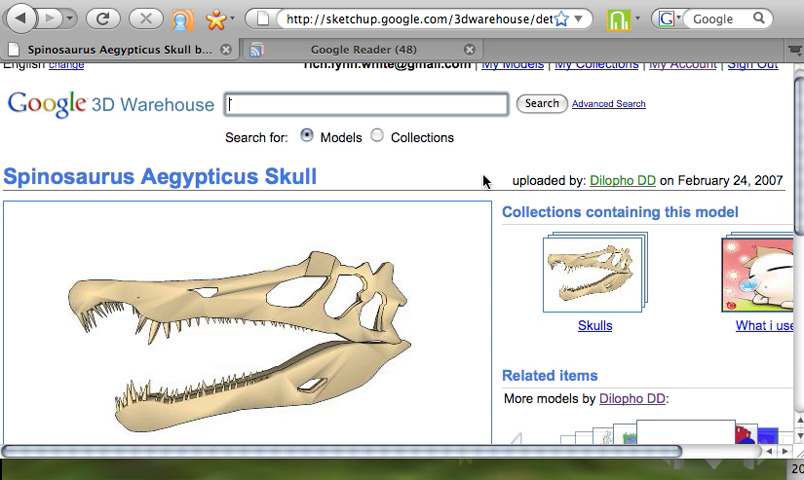
scroll(down, 3)
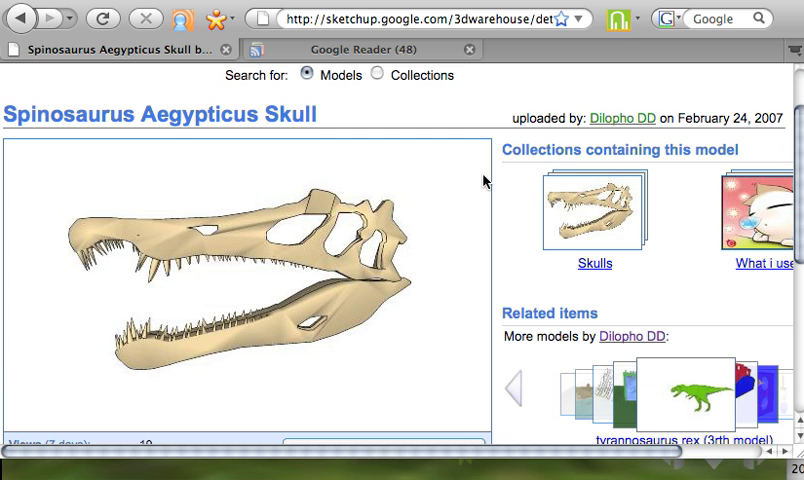
scroll(down, 3)
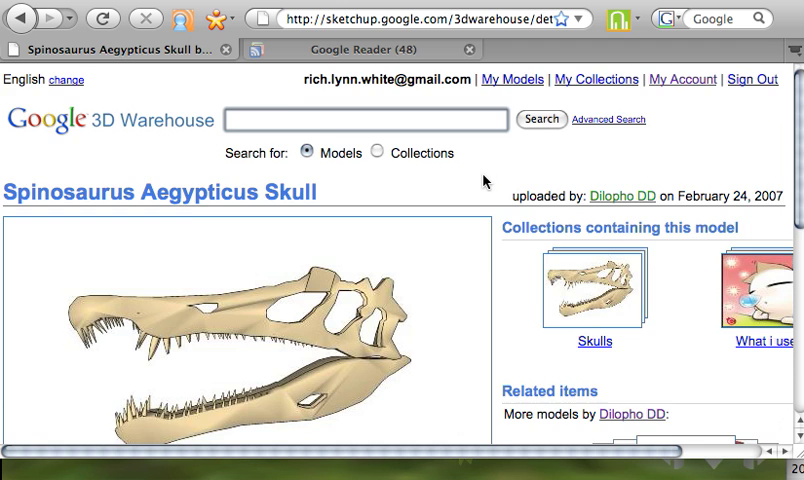
scroll(down, 3)
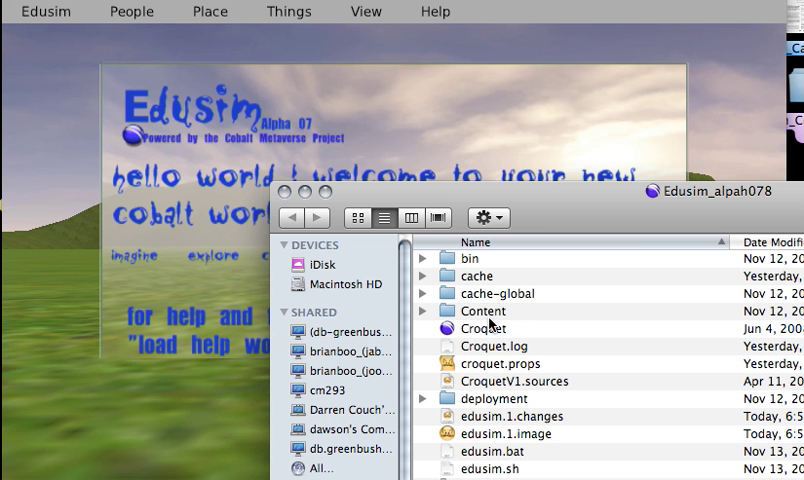
mouse_move(480, 314)
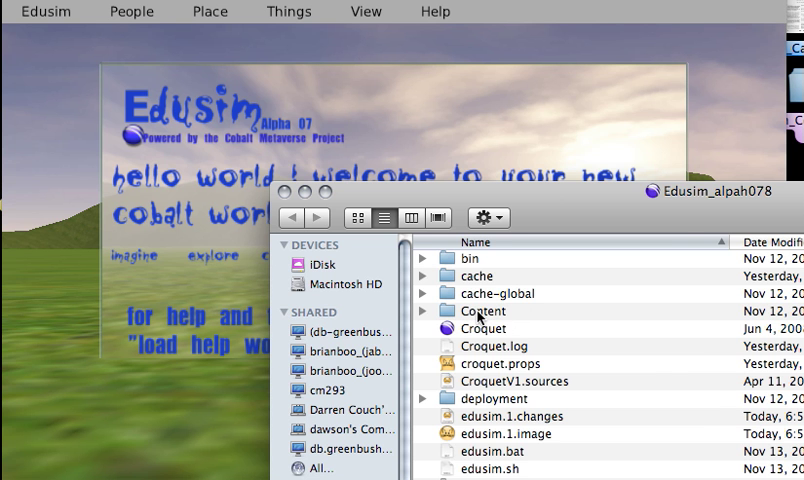
- Browse Content > Meshes to the Rich_sketchup_models folder, then close the Finder window
double_click(484, 310)
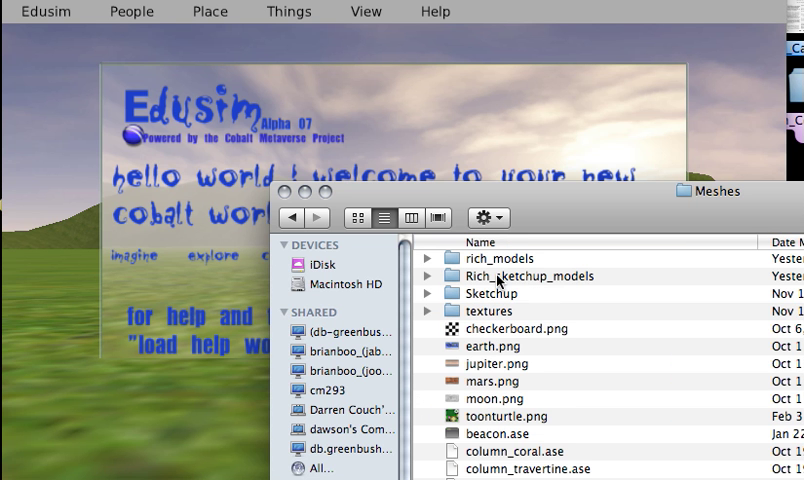
click(540, 276)
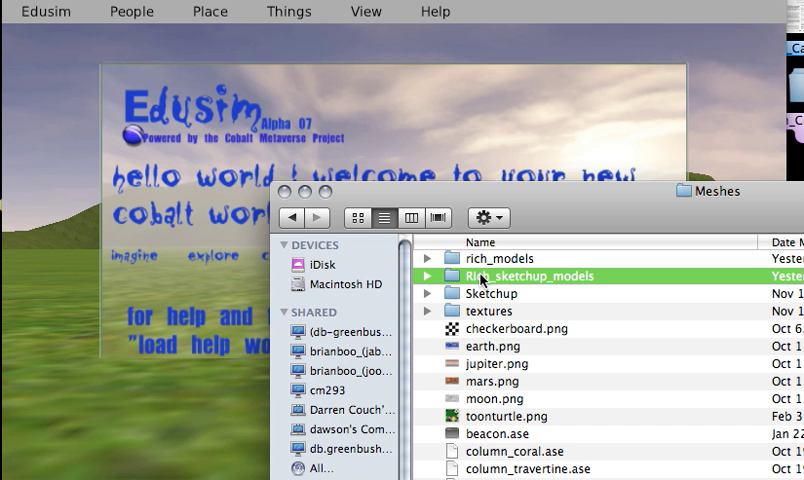
mouse_move(284, 196)
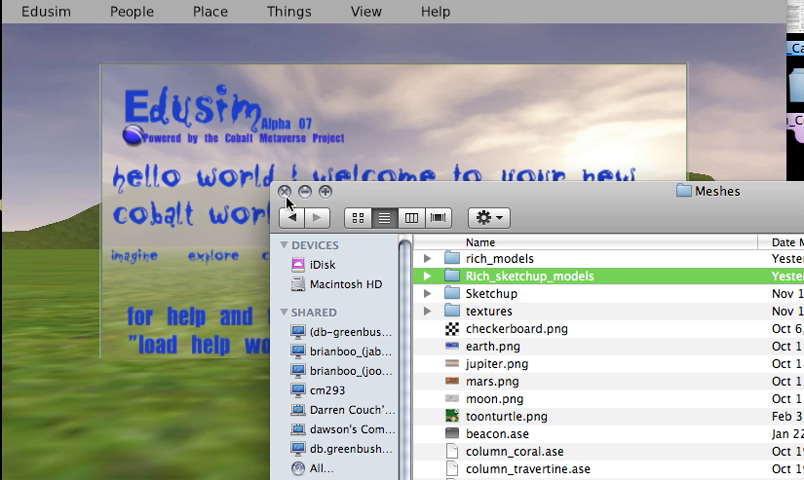
click(288, 192)
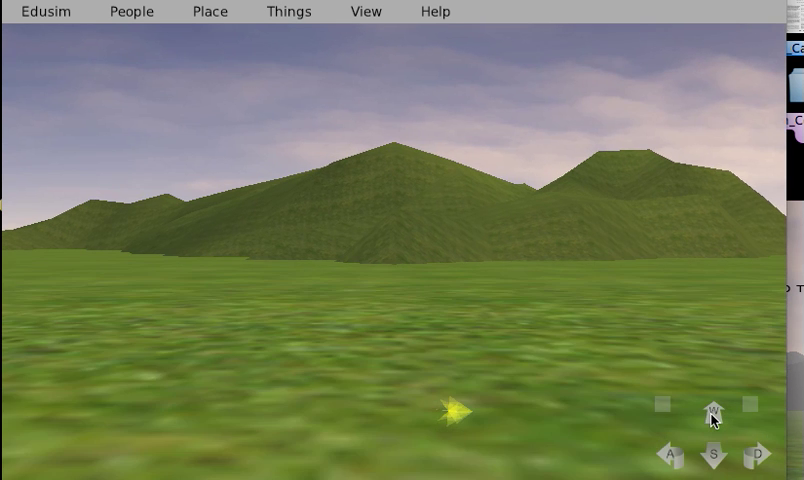
- Load a local file via Things, picking the dinosaur skull kmz from Meshes > Sketchup > Animals
click(288, 12)
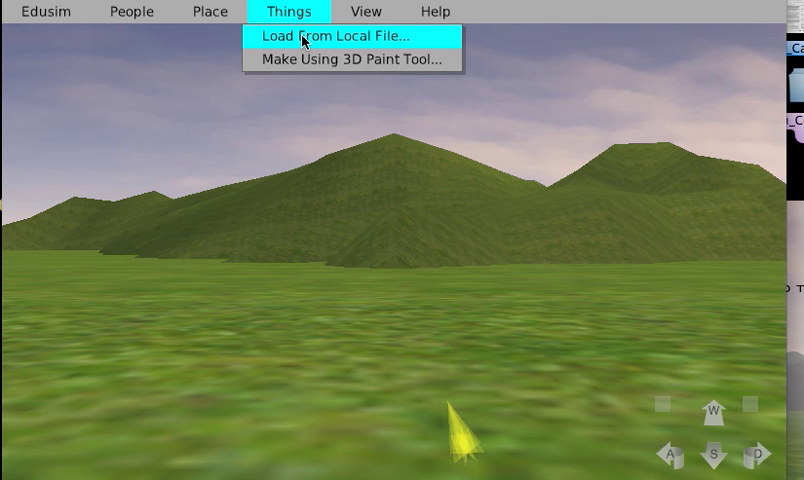
click(332, 36)
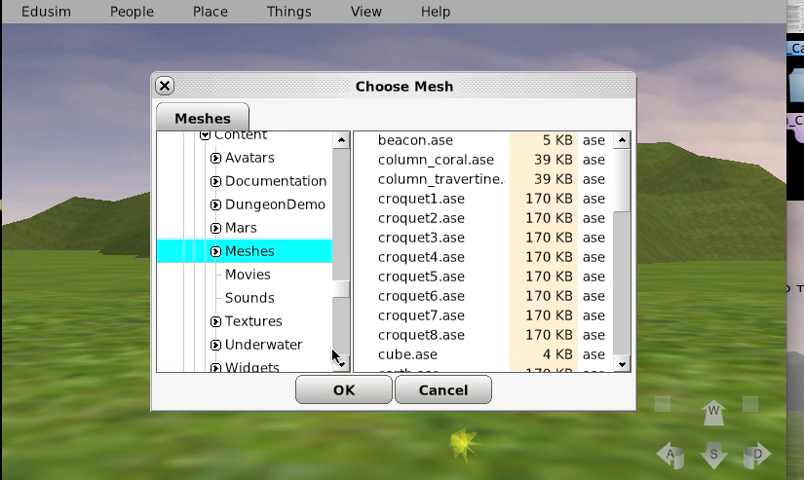
click(216, 252)
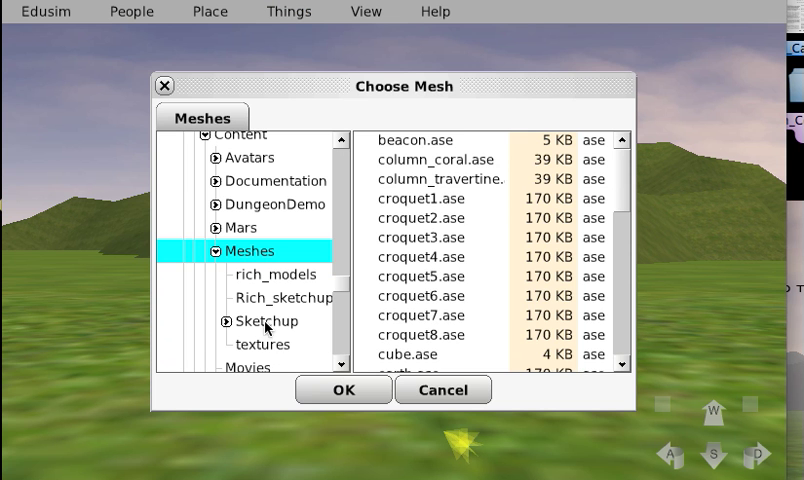
click(284, 296)
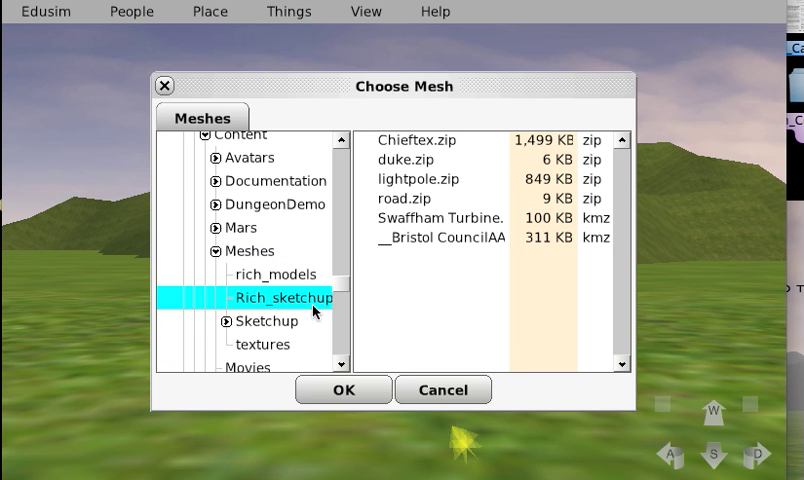
click(264, 320)
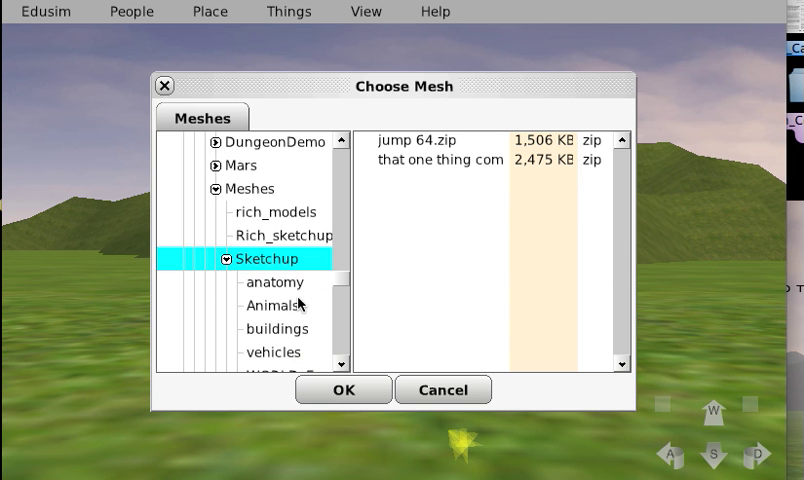
click(272, 304)
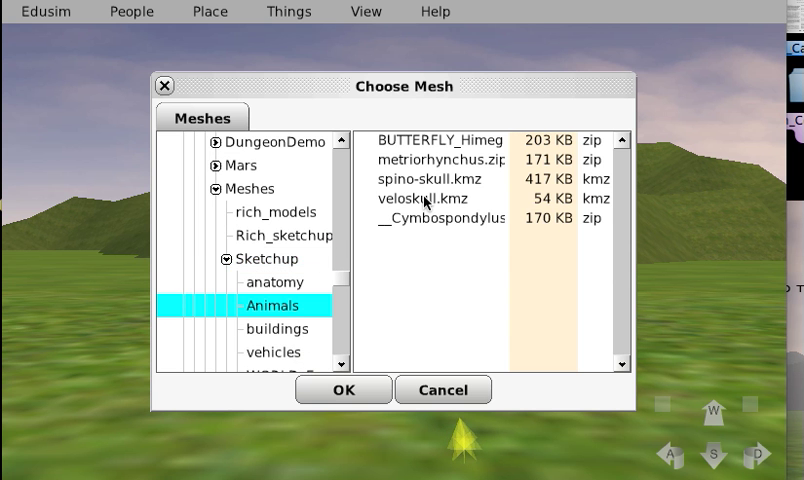
click(424, 200)
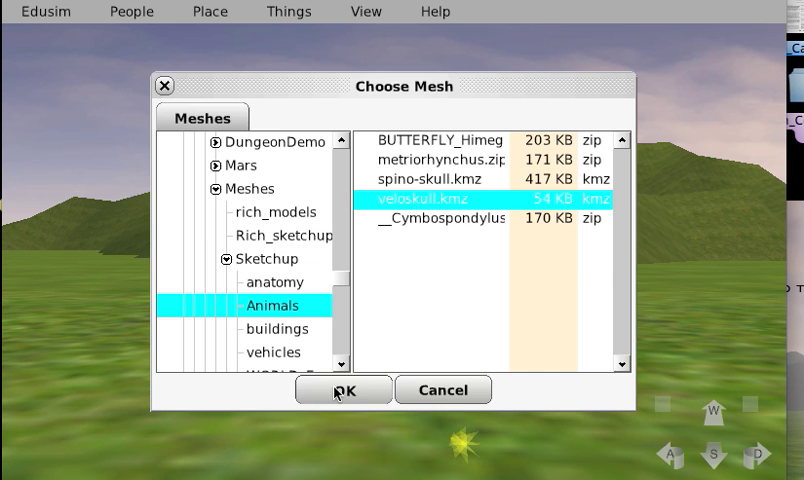
click(344, 388)
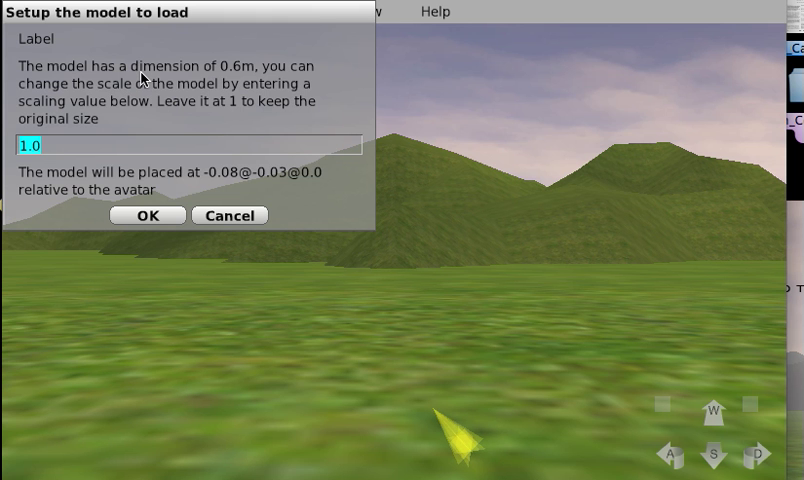
- Load the skull model into the world at a scale of 10
text(10)
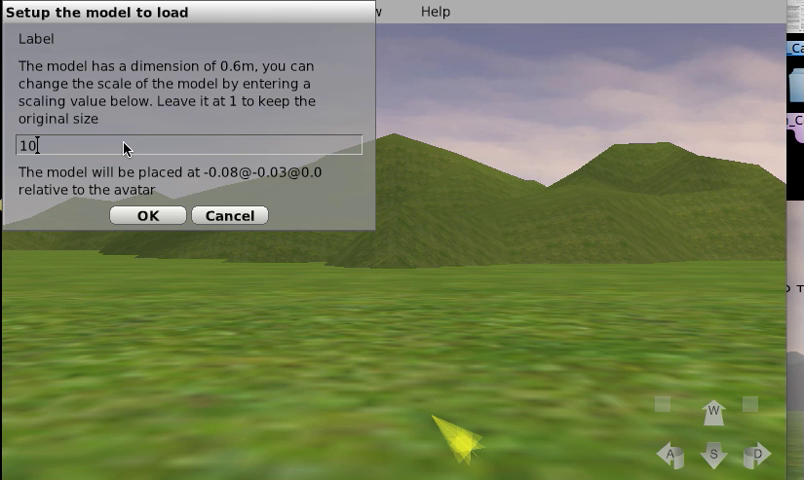
mouse_move(148, 222)
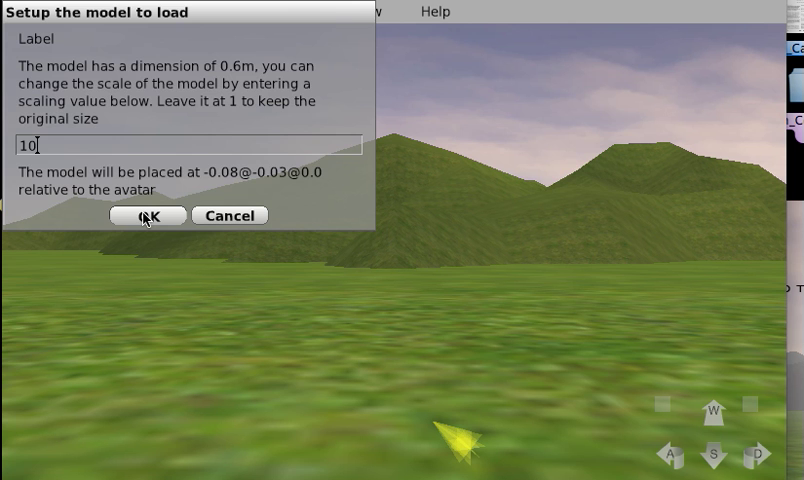
click(146, 216)
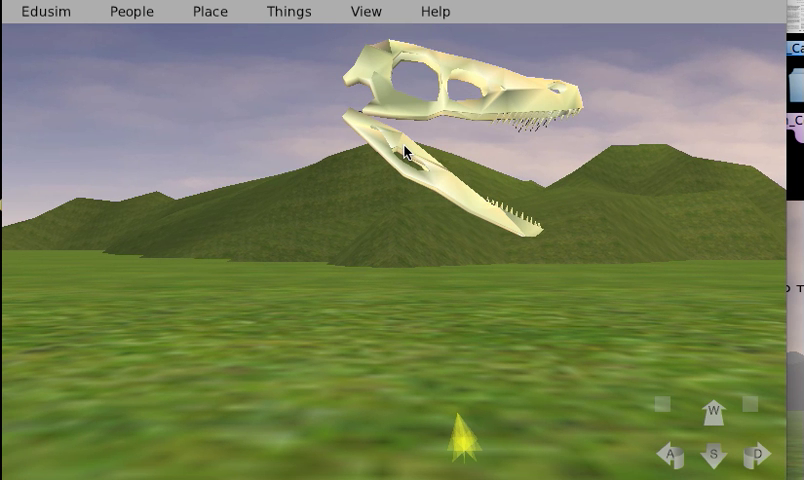
- Adjust the skull from its context menu and remove its edit box
right_click(406, 152)
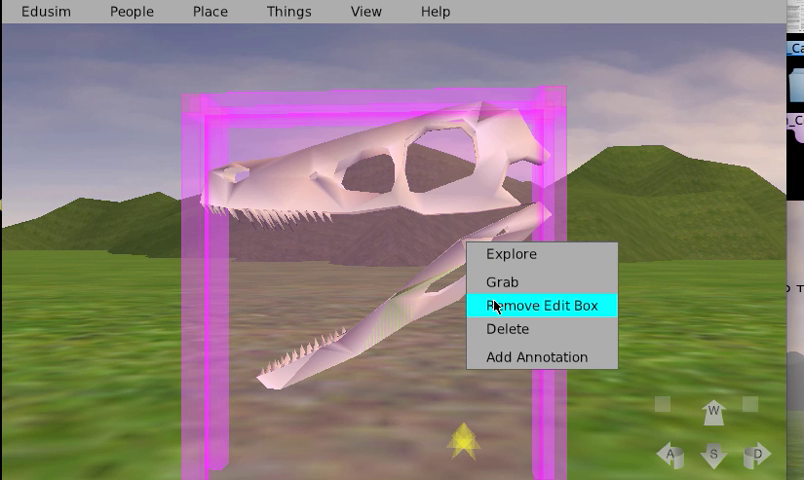
click(538, 304)
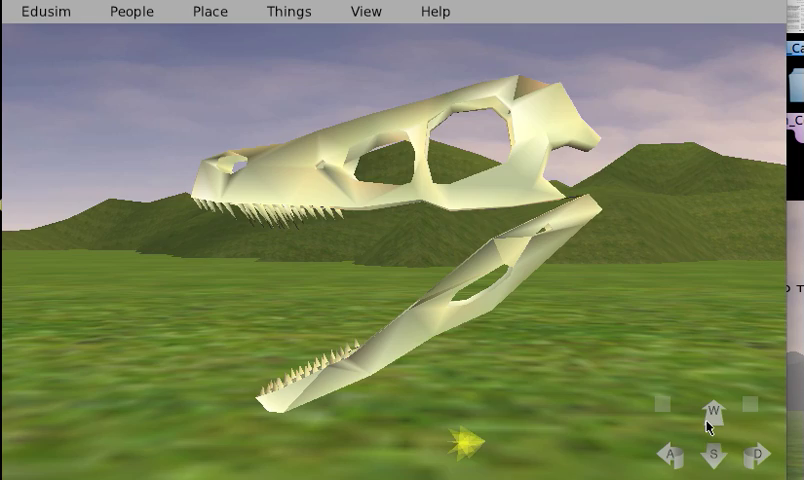
click(752, 456)
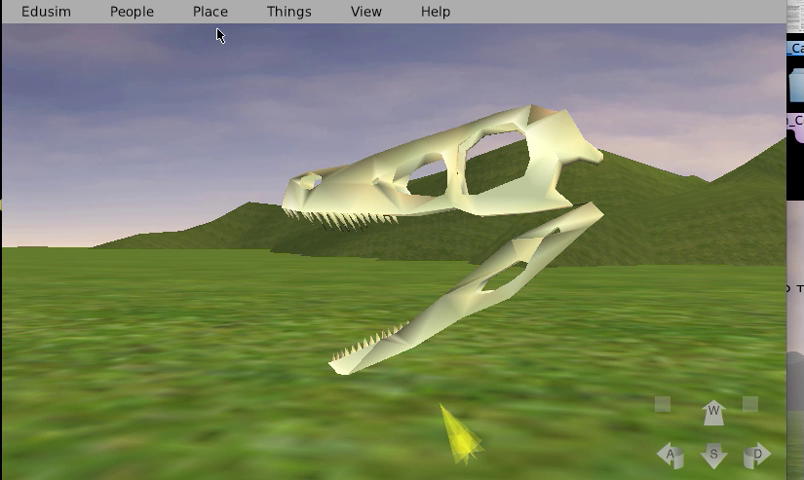
- Save the world via Place > Save under the name dino_skull
click(208, 12)
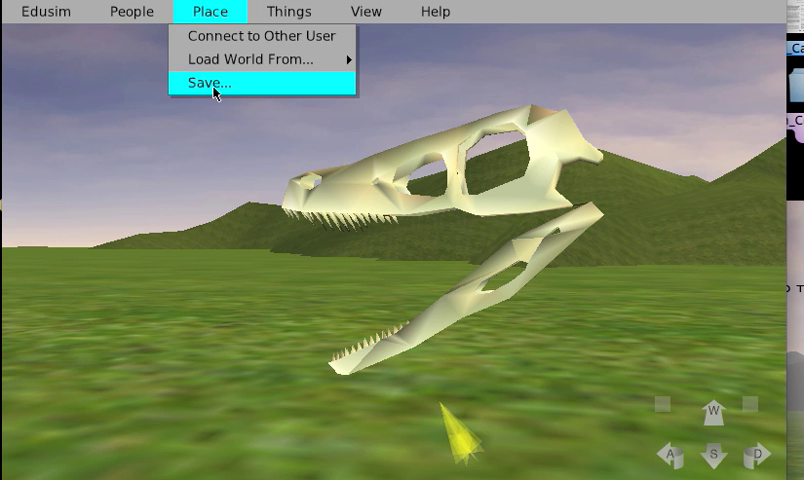
click(208, 84)
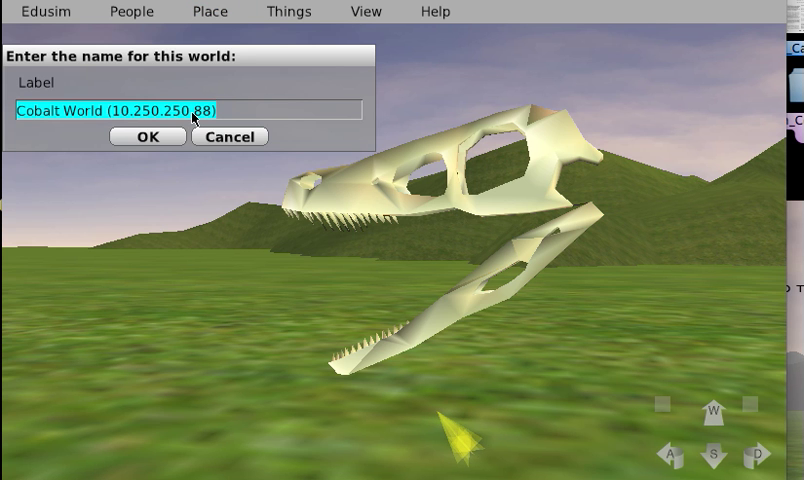
text(dino_skull)
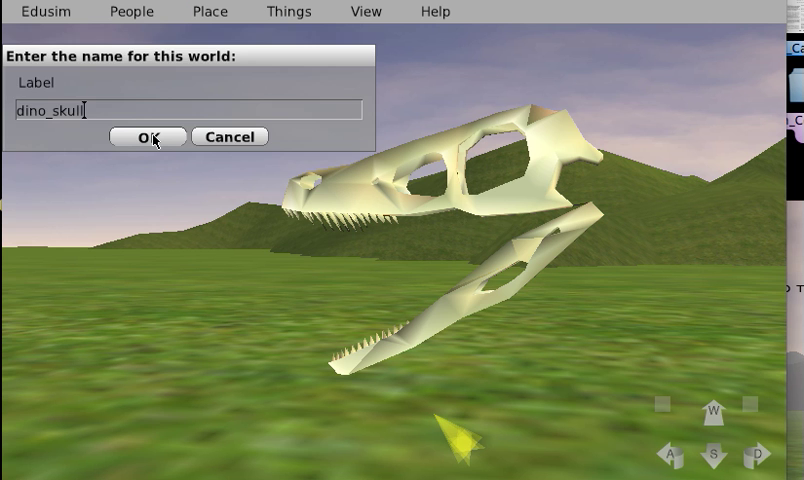
click(148, 136)
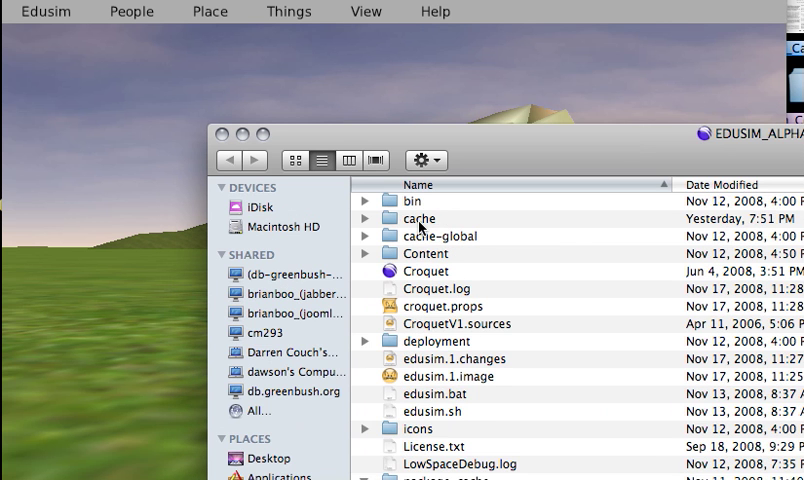
- Sort the cache folder by Date Modified, newest first, and select dino_skull.c3d
double_click(420, 218)
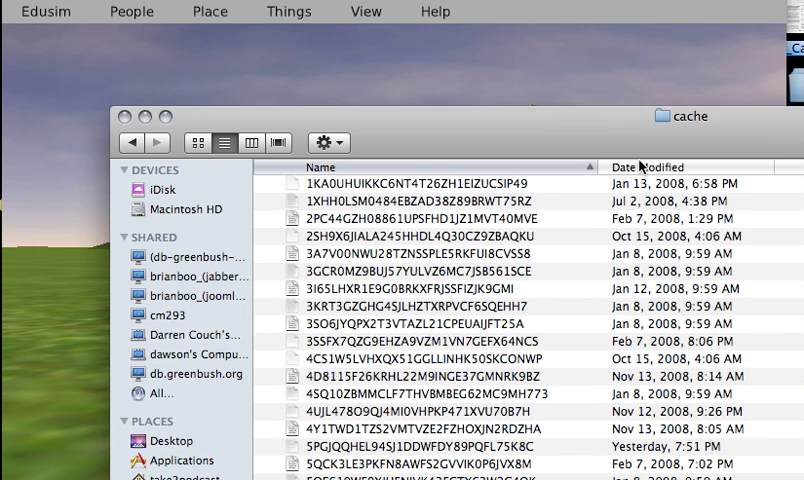
click(648, 166)
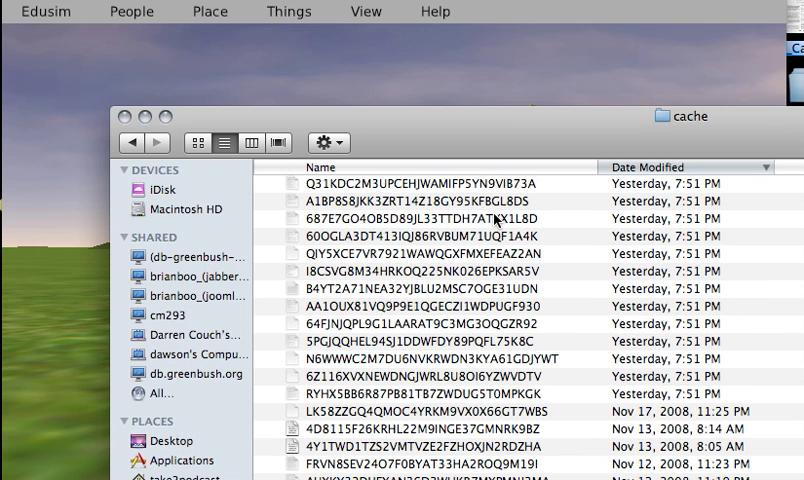
mouse_move(668, 220)
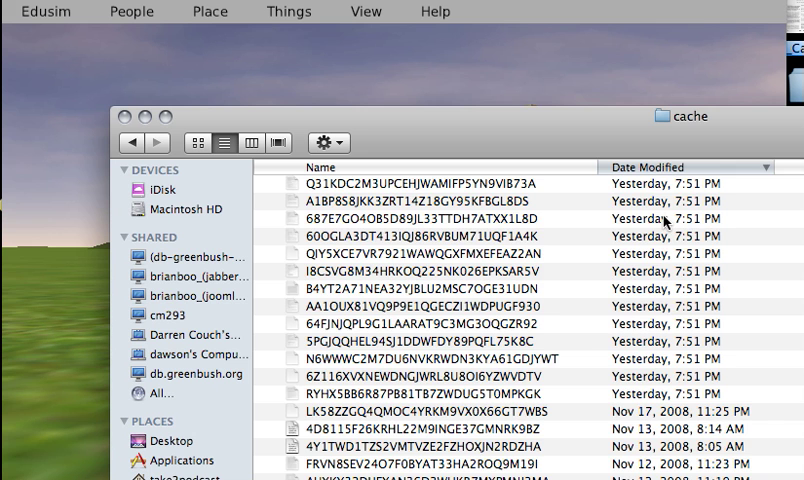
click(648, 168)
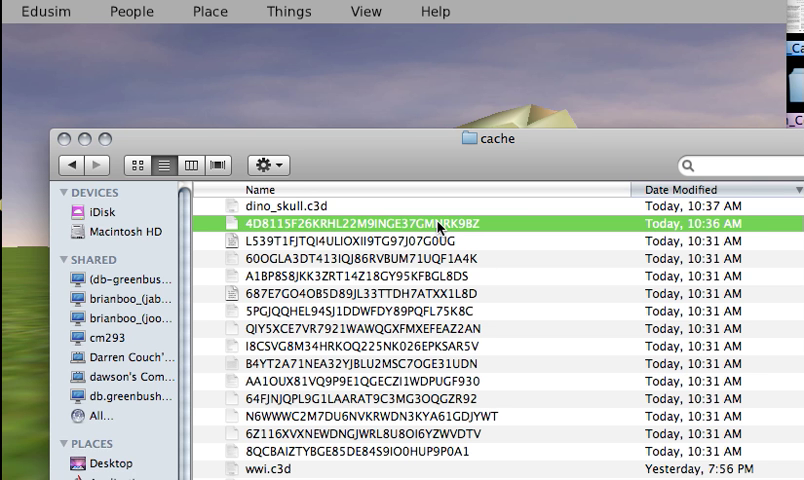
click(300, 204)
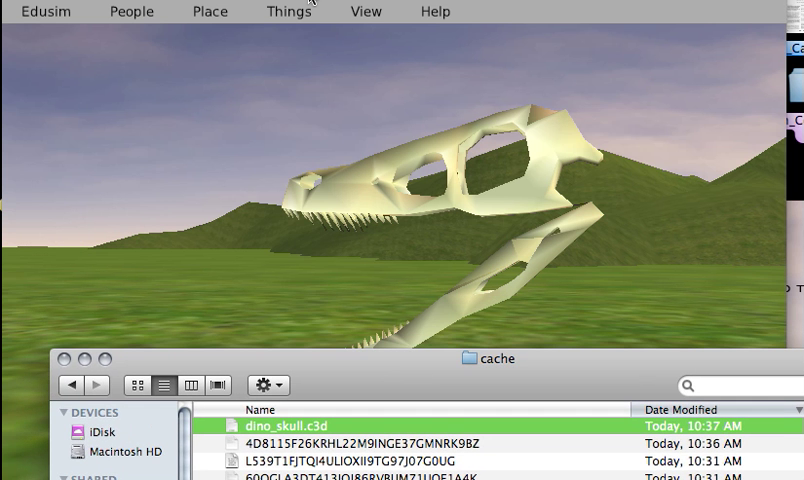
- Return to Edusim and save the world again as dino_skull
click(132, 12)
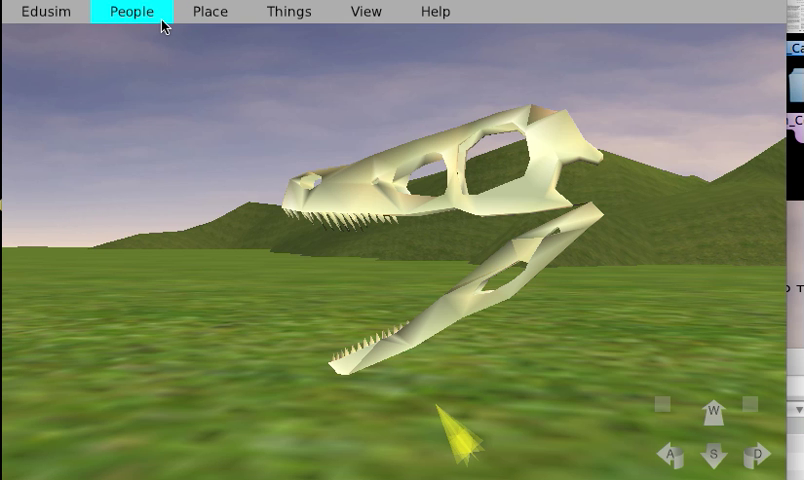
click(128, 12)
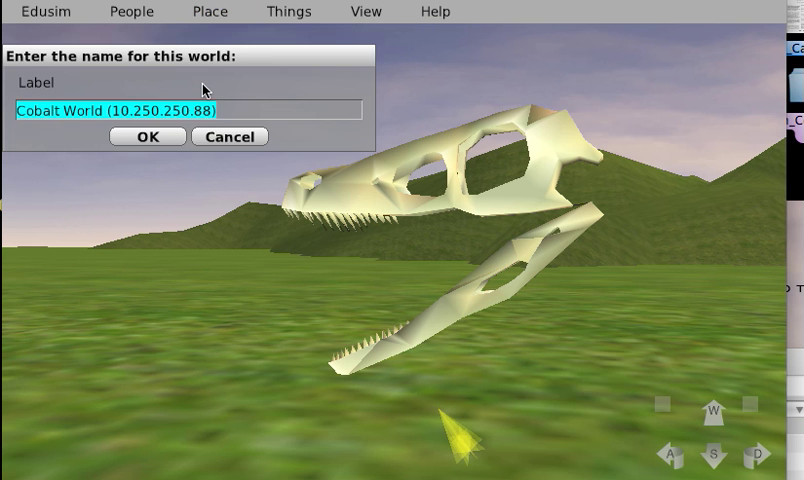
text(dino)
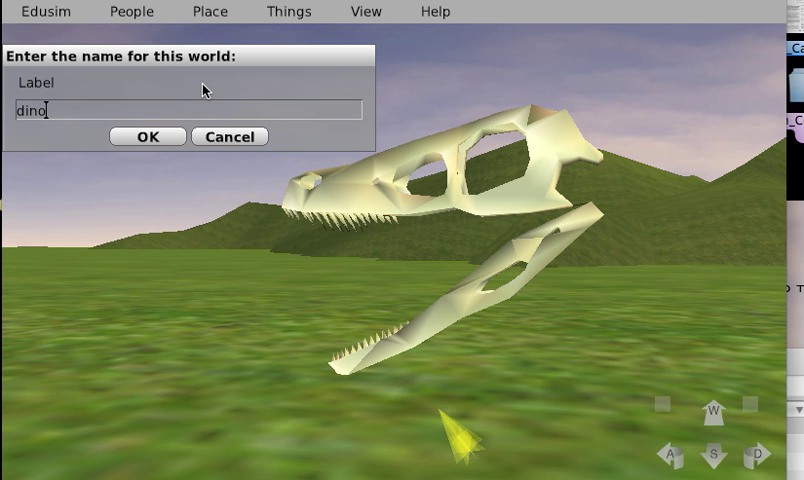
text(_skull)
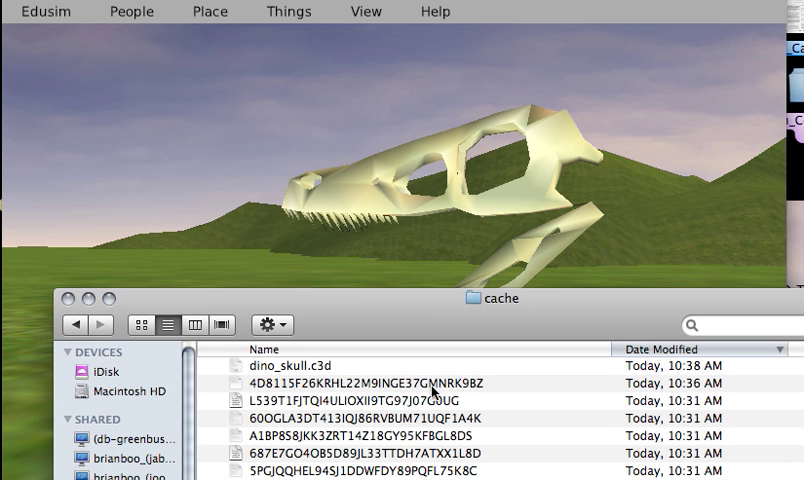
- Create a new folder named dinoSkull inside the cache folder
click(350, 384)
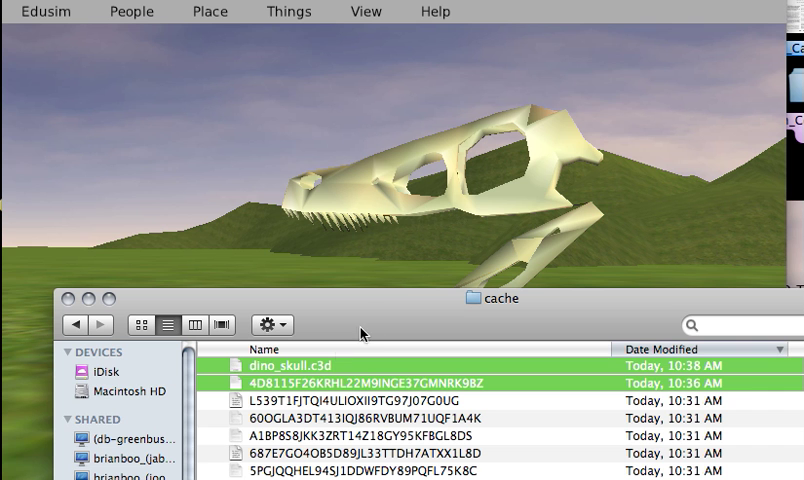
mouse_move(234, 376)
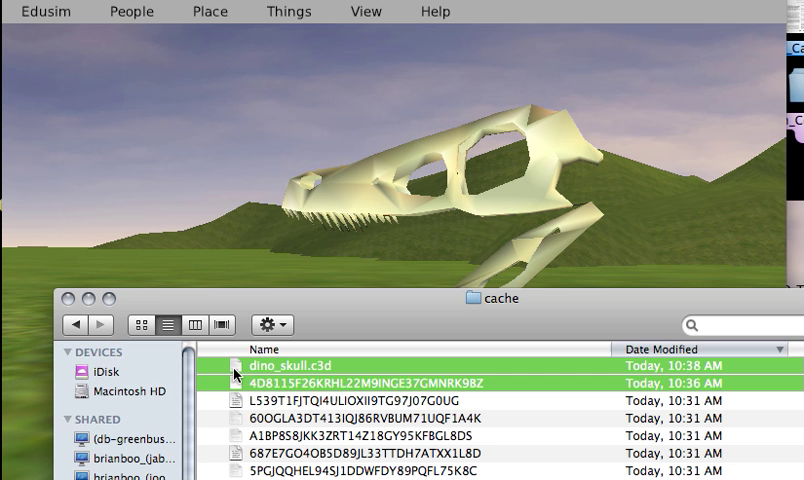
mouse_move(234, 376)
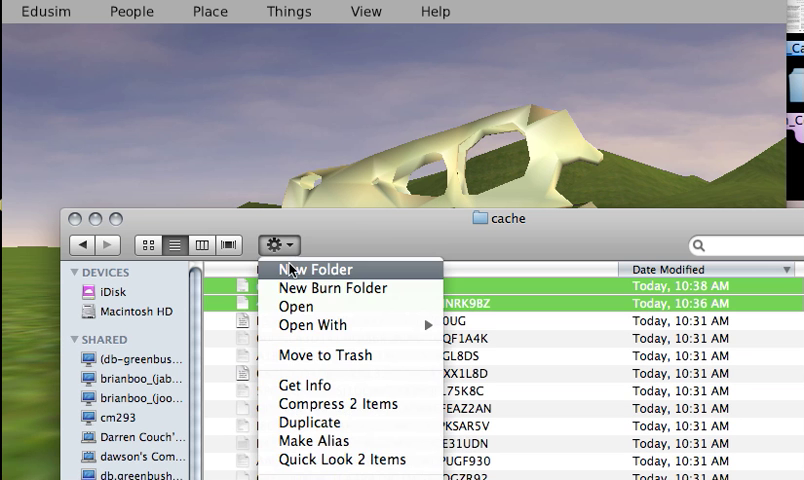
click(320, 268)
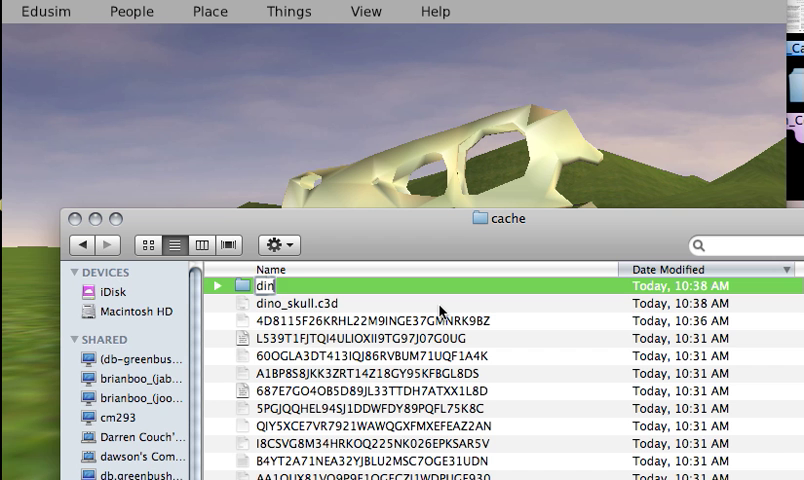
text(Skull)
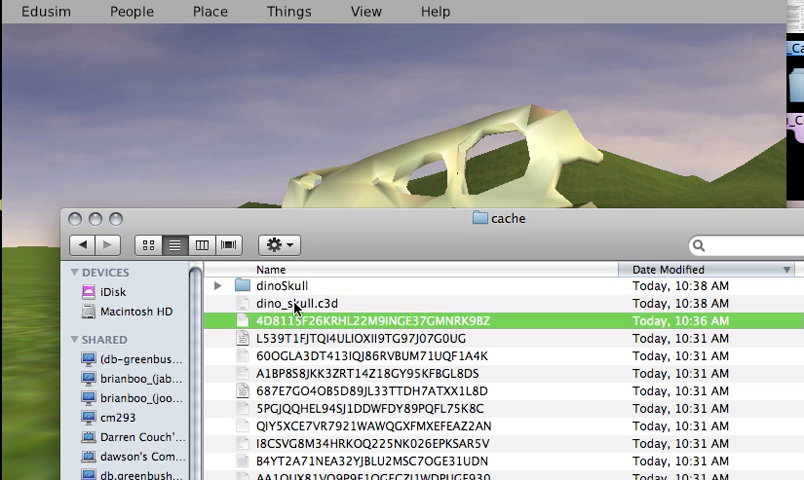
- Move dino_skull.c3d and its long-named cache file into the dinoSkull folder
click(290, 304)
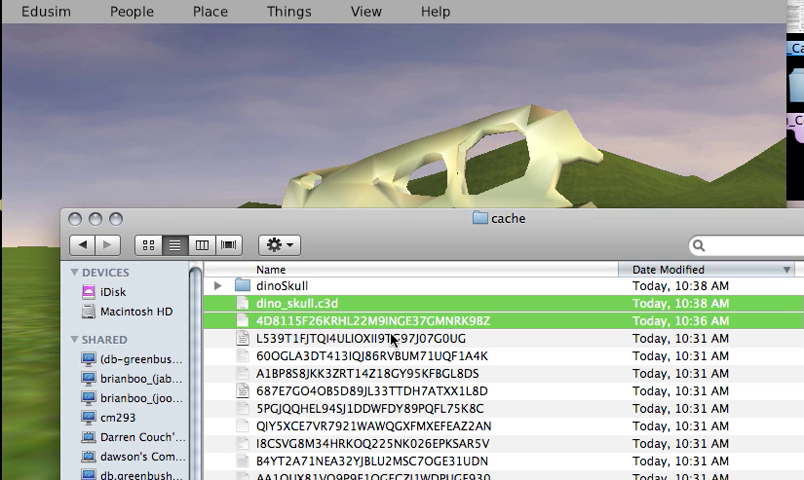
click(400, 338)
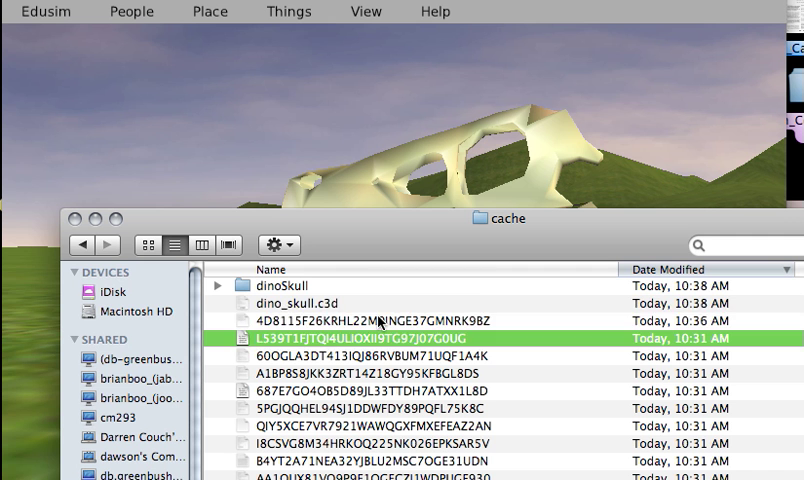
click(300, 304)
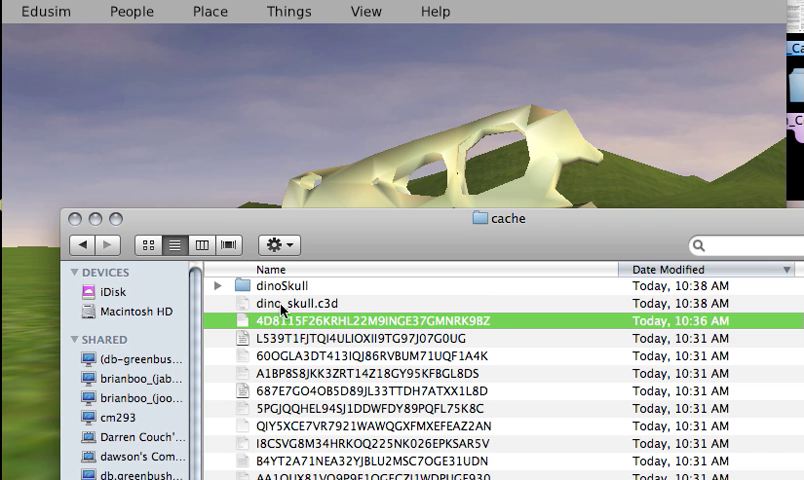
click(300, 302)
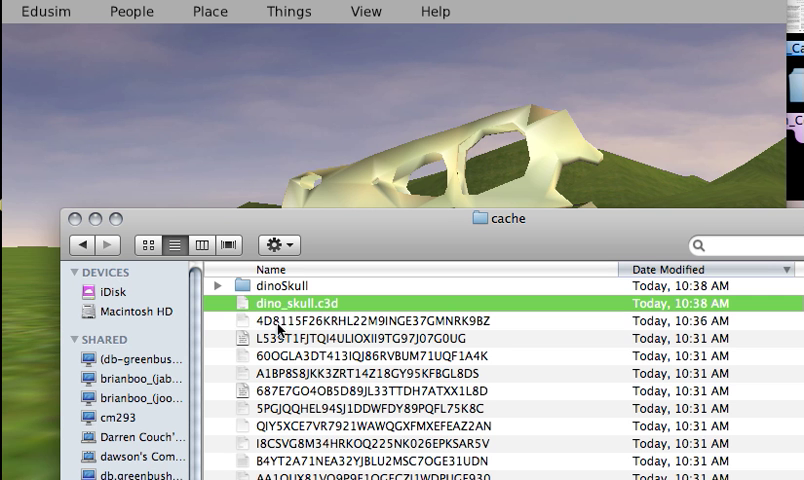
click(290, 286)
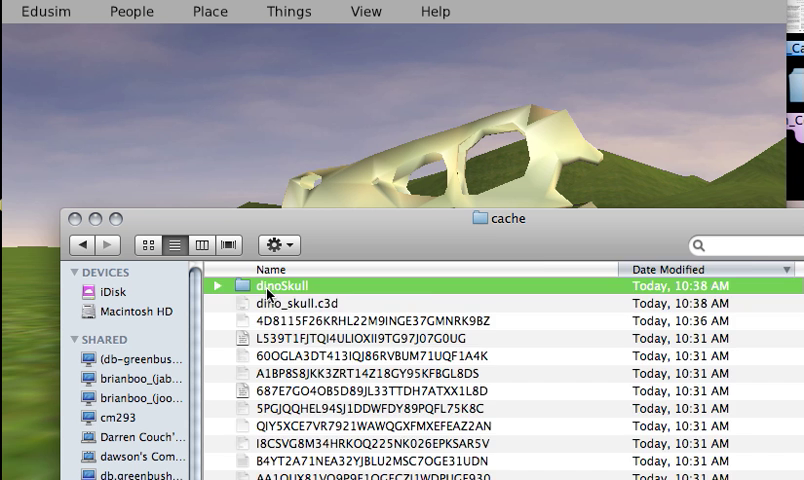
- Check dinoSkull holds the two files, then compress it into dinoSkull.zip
double_click(292, 284)
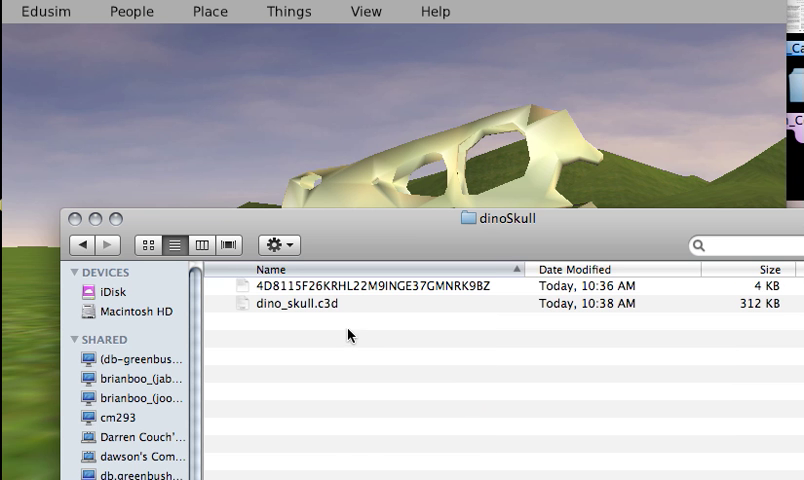
click(84, 244)
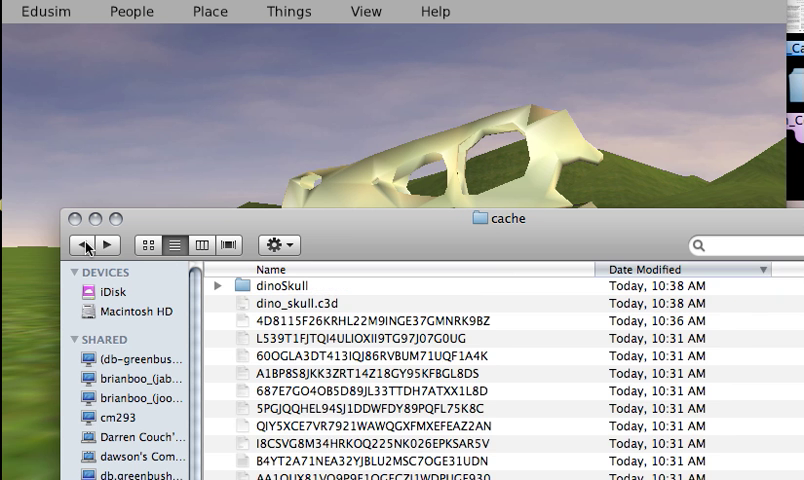
click(288, 286)
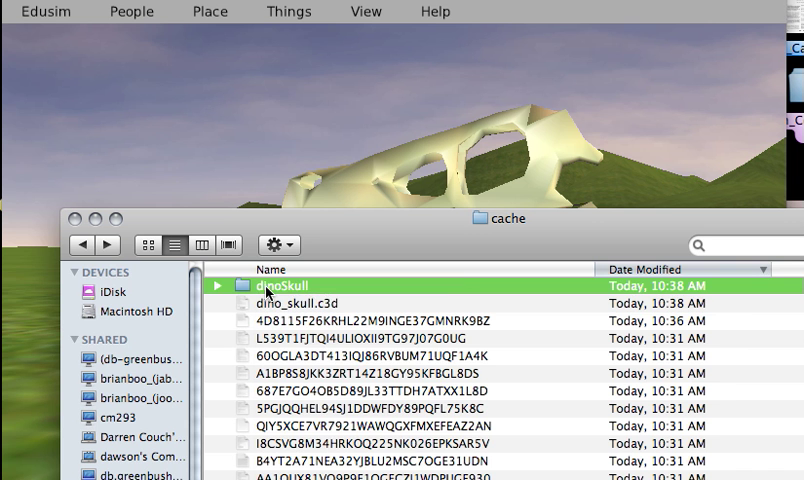
right_click(288, 284)
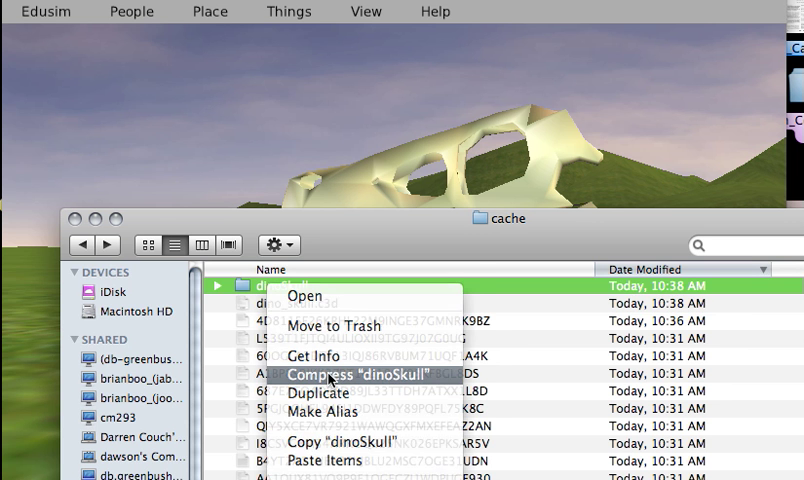
click(340, 372)
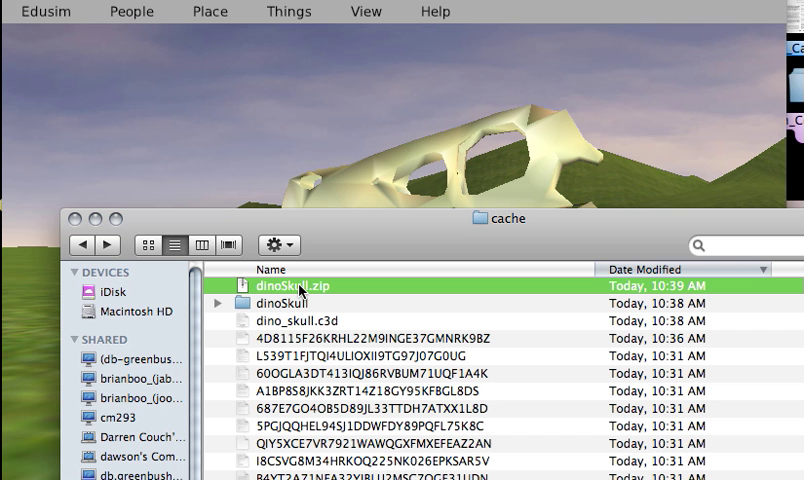